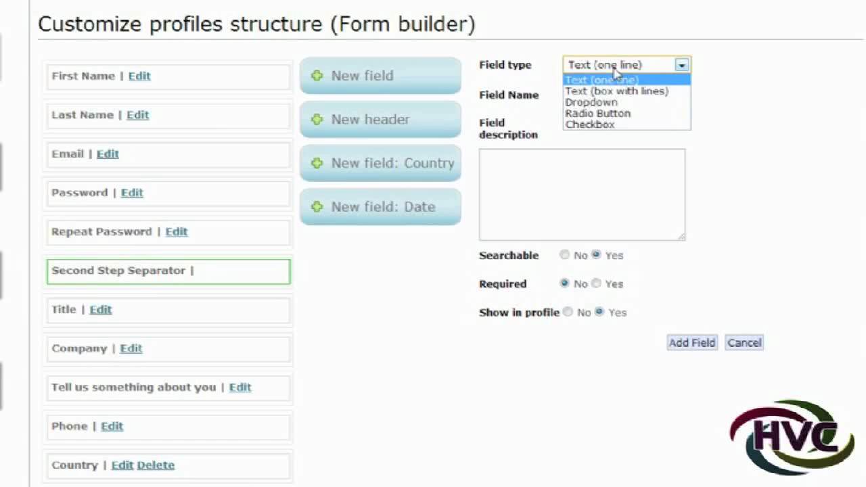
# Step: Make the new profile field a Dropdown, then switch it to Radio Button
pyautogui.click(617, 91)
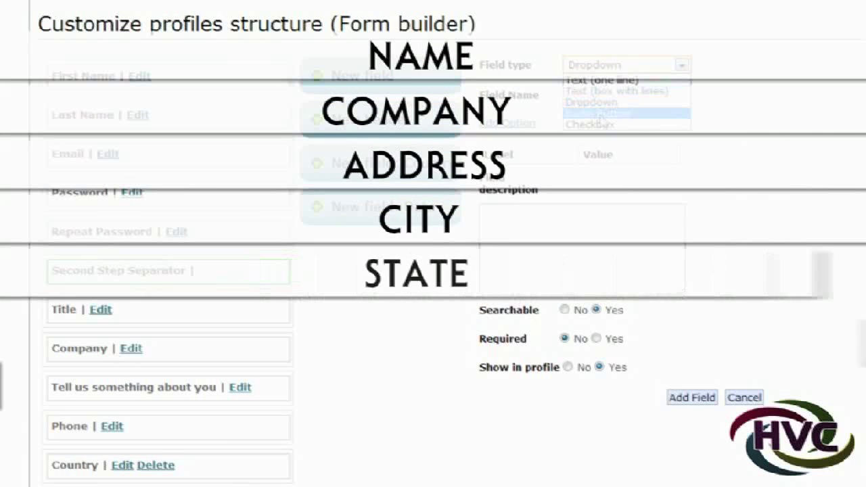
pyautogui.click(589, 124)
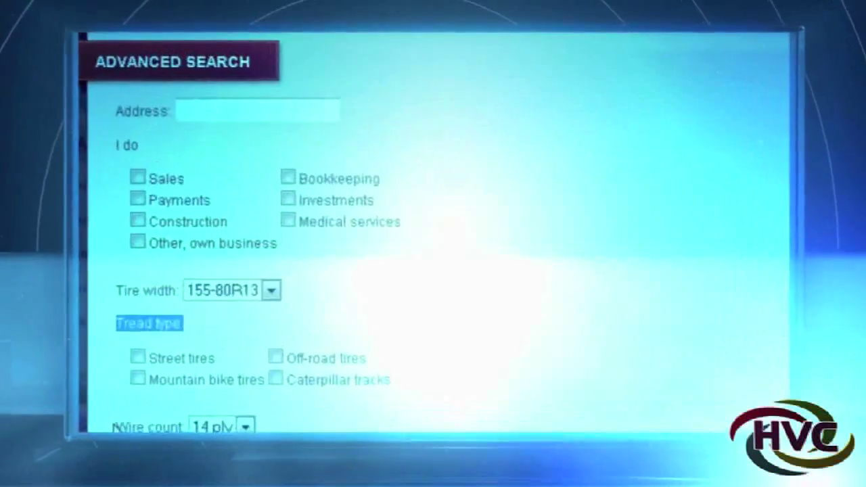
pyautogui.scroll(-3)
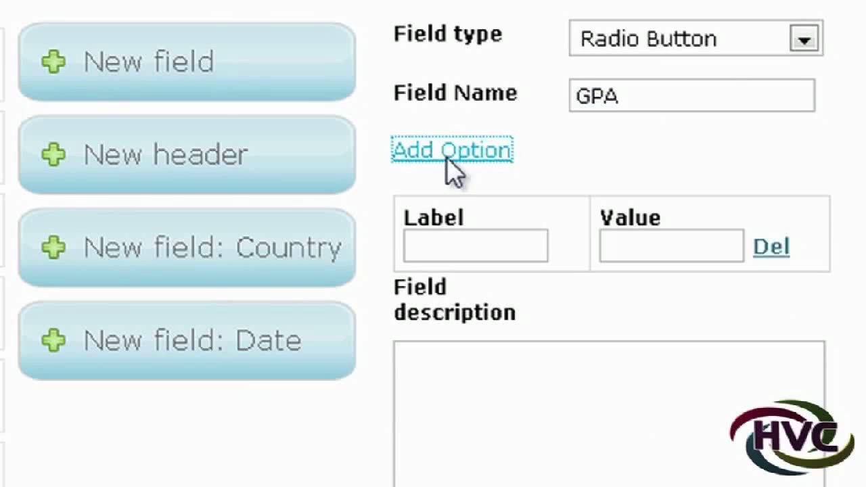
# Step: Add another answer option row to the GPA radio-button field
pyautogui.click(452, 150)
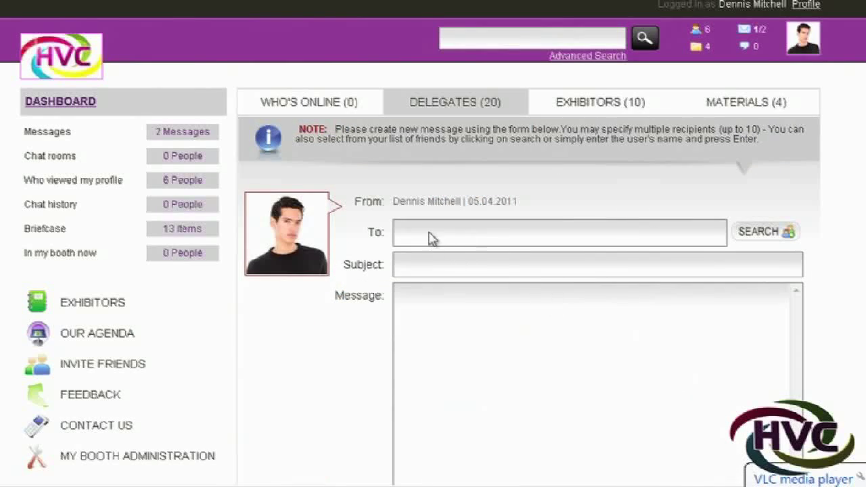
# Step: Open Edit booth from the profile menu and scroll through the booth page form
pyautogui.click(806, 5)
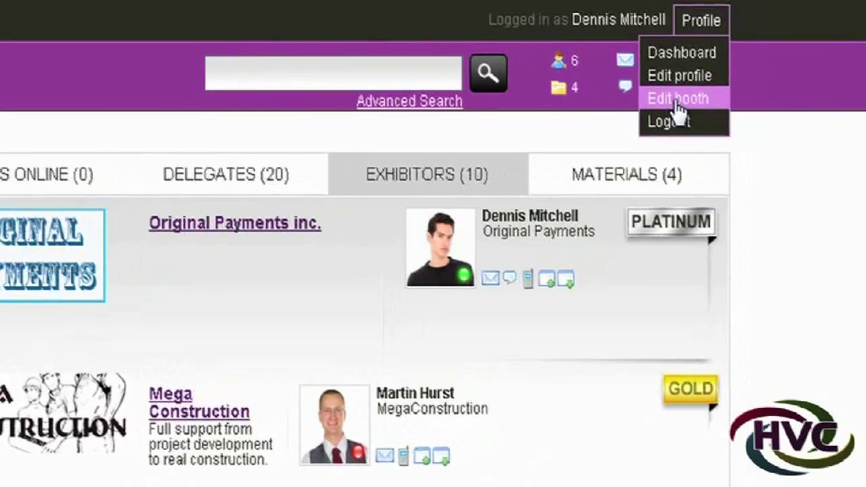
pyautogui.click(678, 98)
pyautogui.write('We are hiring')
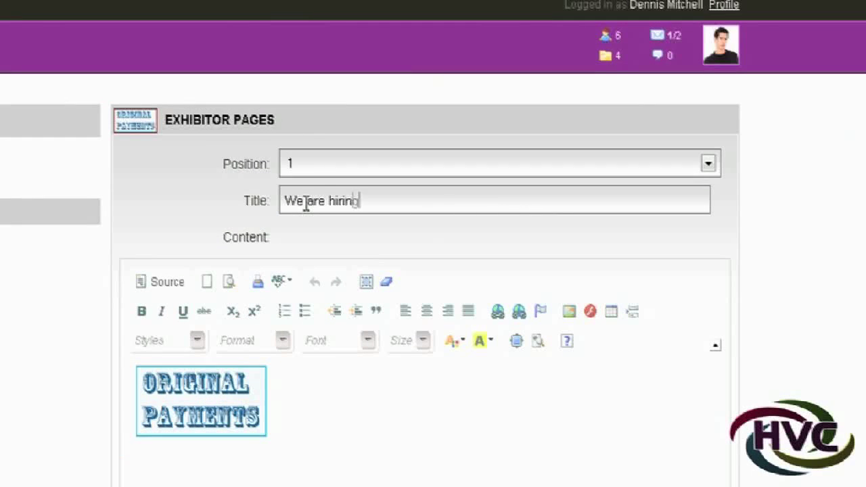
pyautogui.scroll(-3)
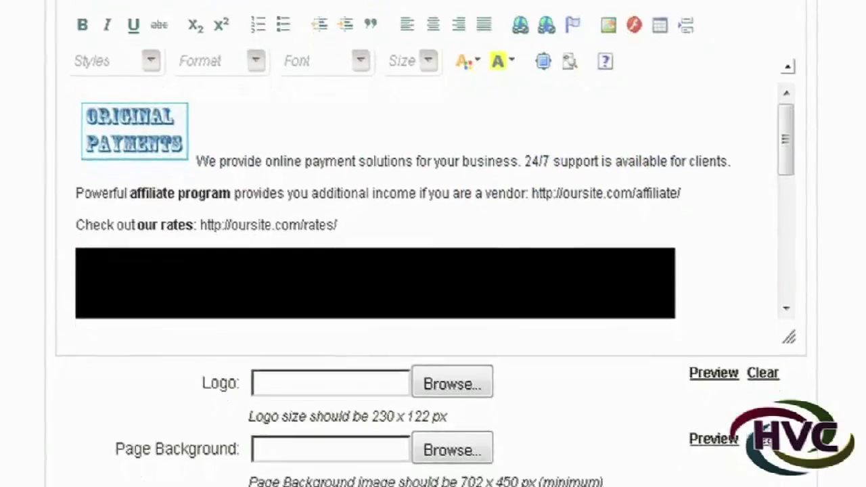
pyautogui.scroll(-3)
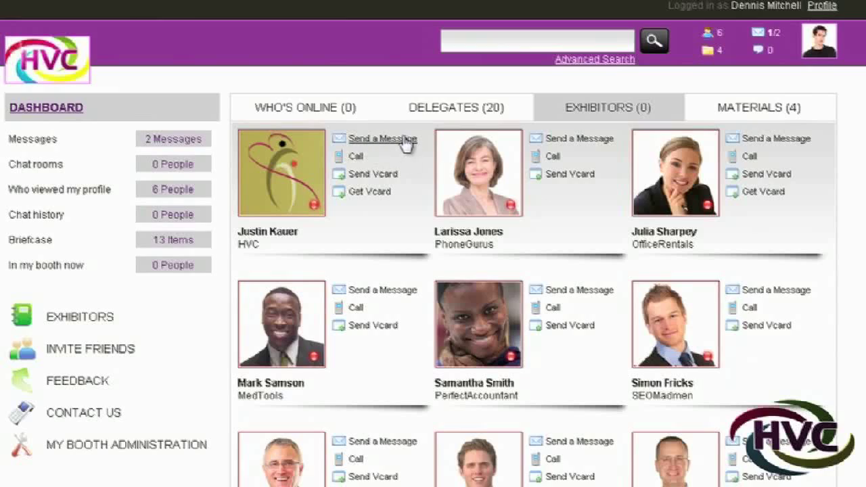
# Step: Pick an Education level from the advanced search's Education dropdown
pyautogui.scroll(-3)
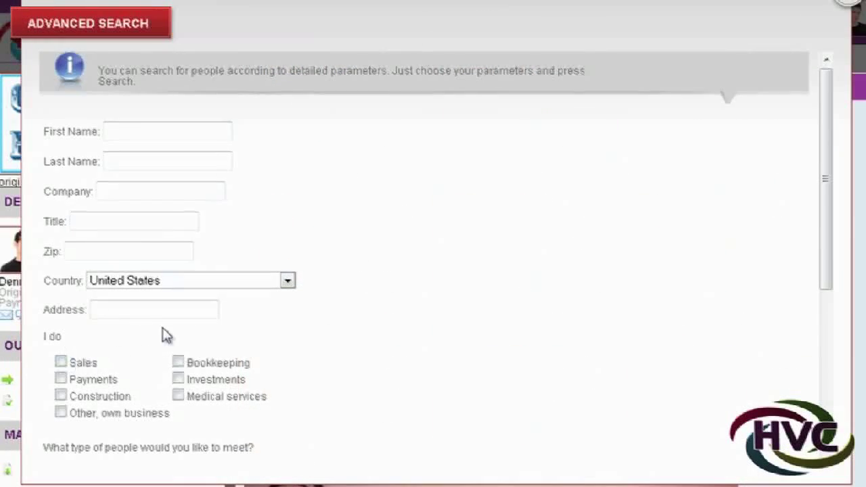
pyautogui.click(191, 262)
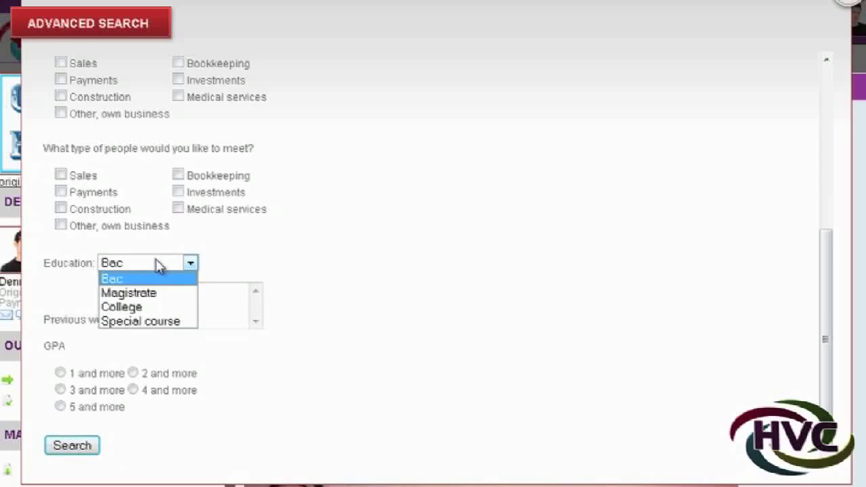
pyautogui.click(129, 292)
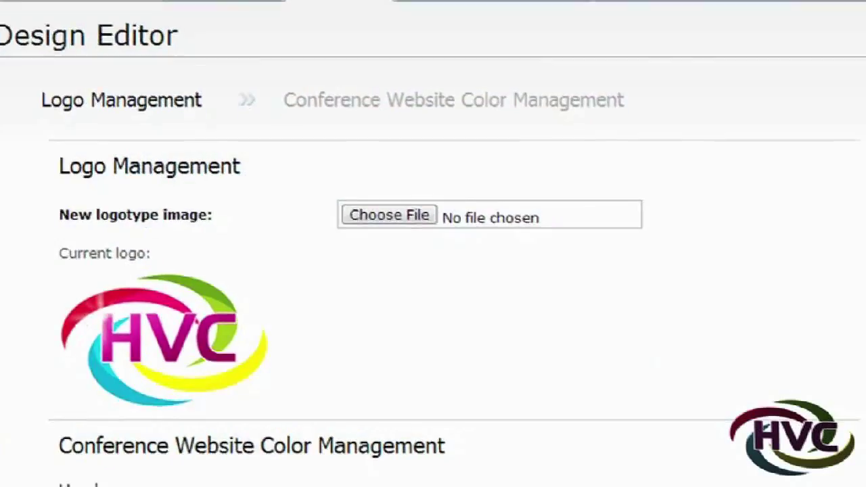
# Step: Open the Header background color #2 picker in Color Management, then scroll toward Save
pyautogui.scroll(-3)
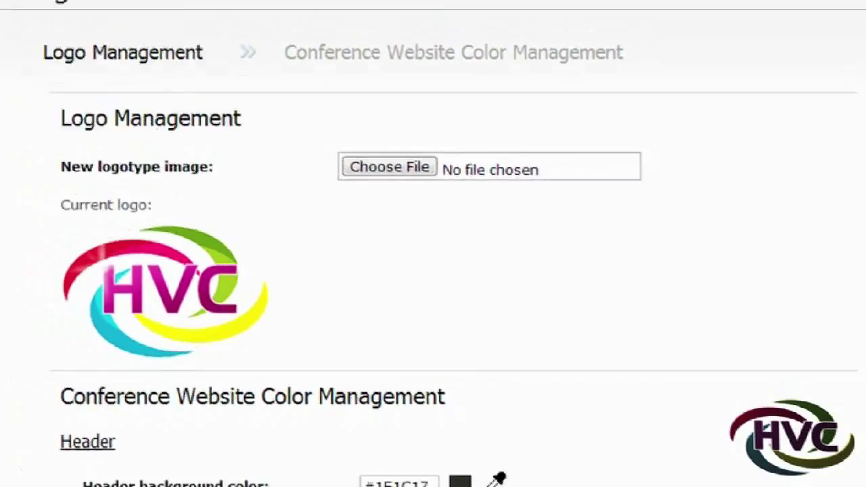
pyautogui.scroll(-3)
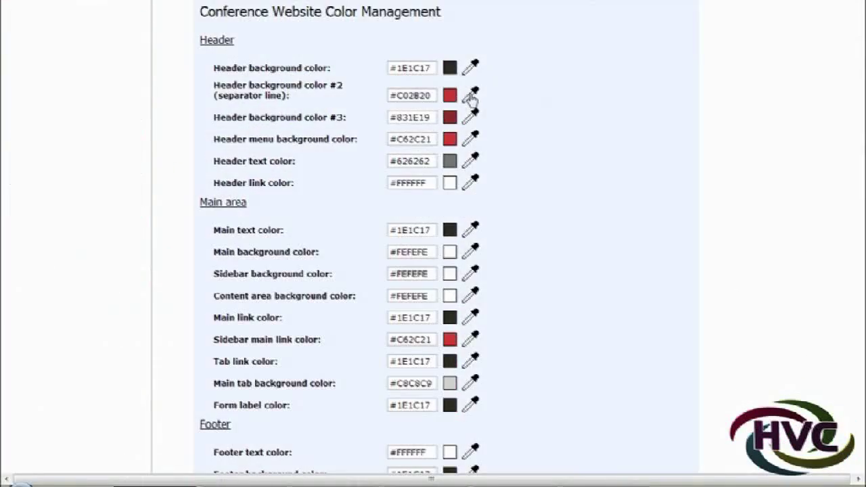
pyautogui.click(450, 95)
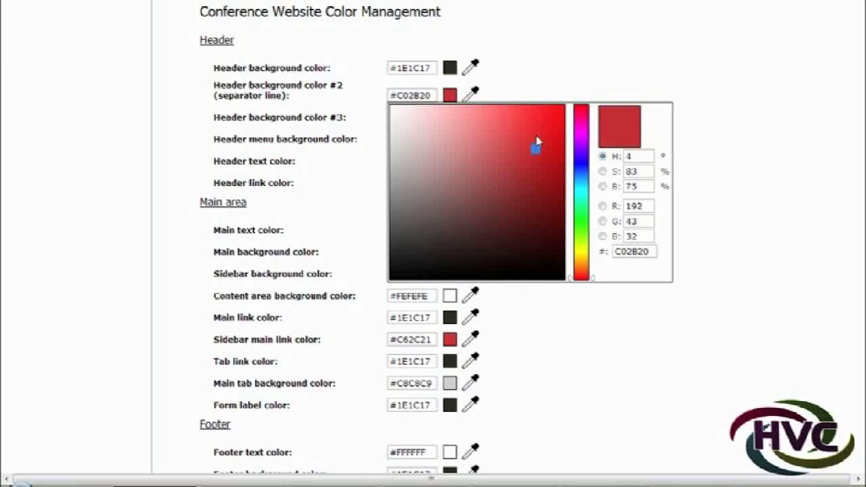
pyautogui.scroll(-3)
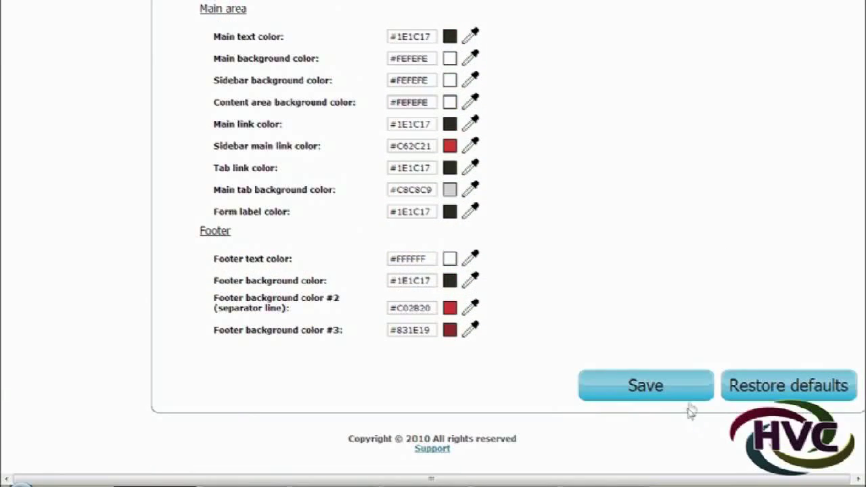